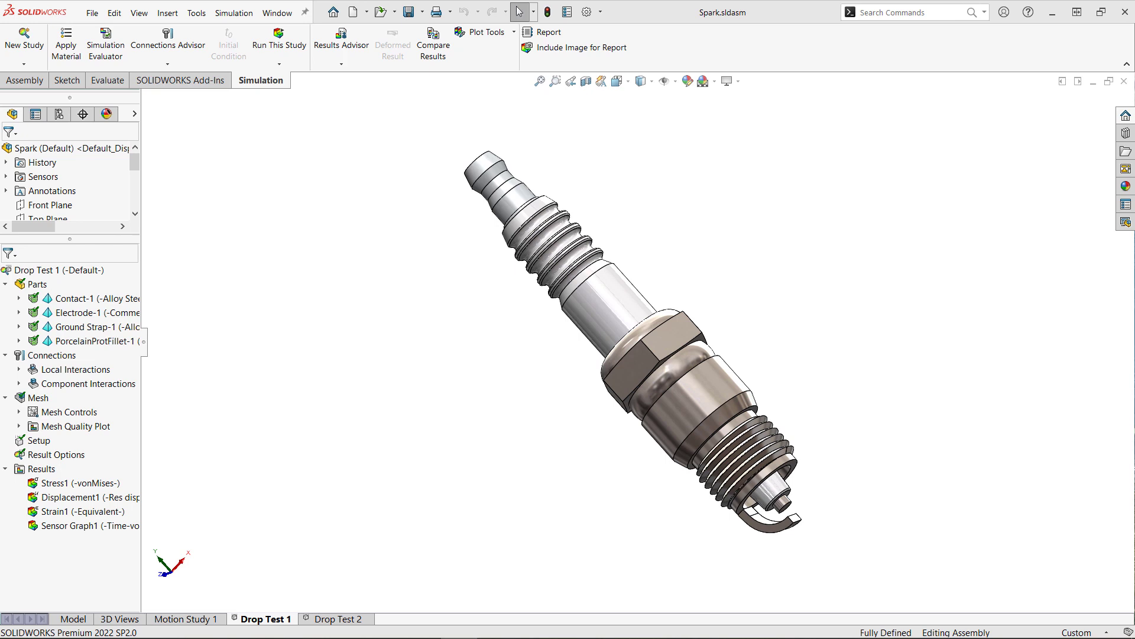
- Create a Drop Test study named Drop Test 1 for the spark plug assembly
{"action": "left_click", "coordinate": [71, 619]}
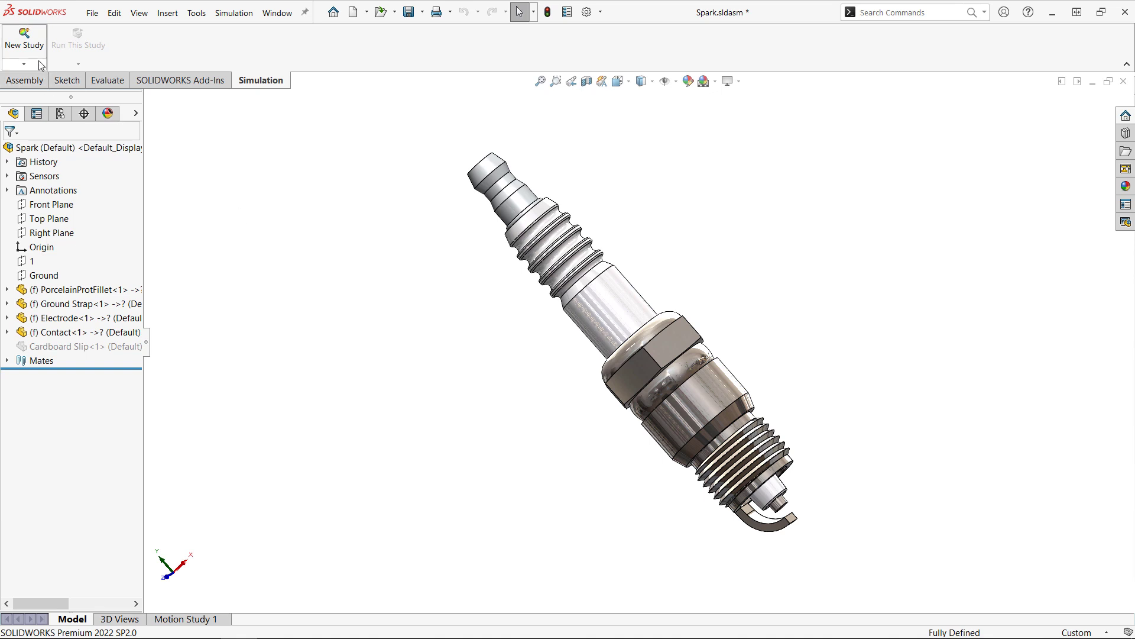
{"action": "left_click", "coordinate": [24, 38]}
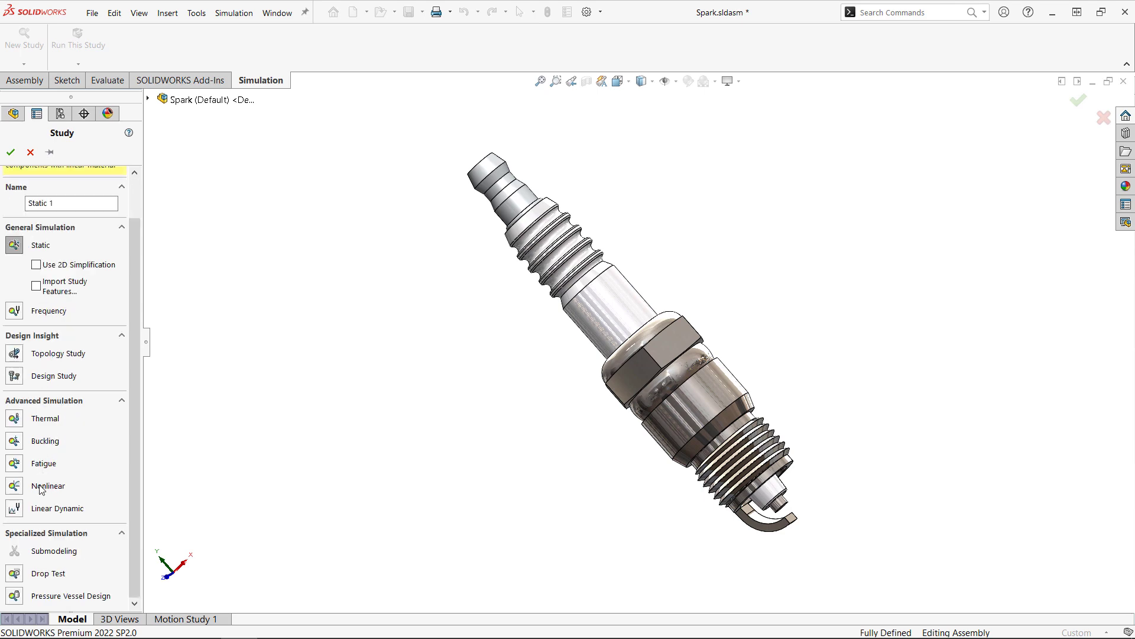
{"action": "left_click", "coordinate": [48, 574]}
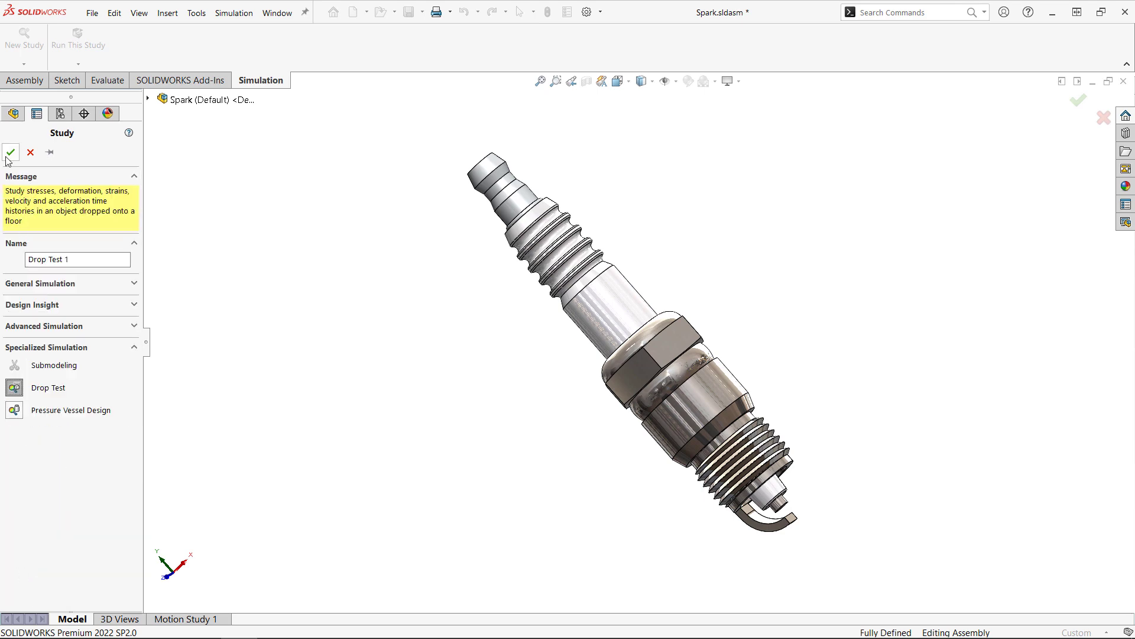
{"action": "left_click", "coordinate": [10, 153]}
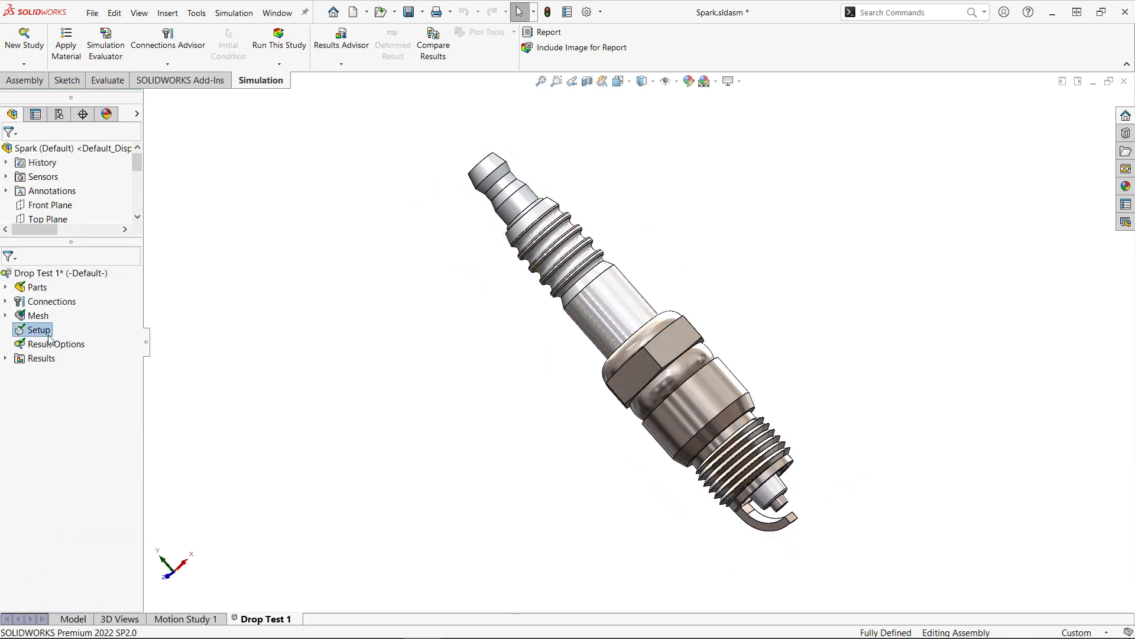
- Review the drop test setup: 3 ft drop from centroid, 9.81 m/s² gravity, rigid target
{"action": "right_click", "coordinate": [39, 329]}
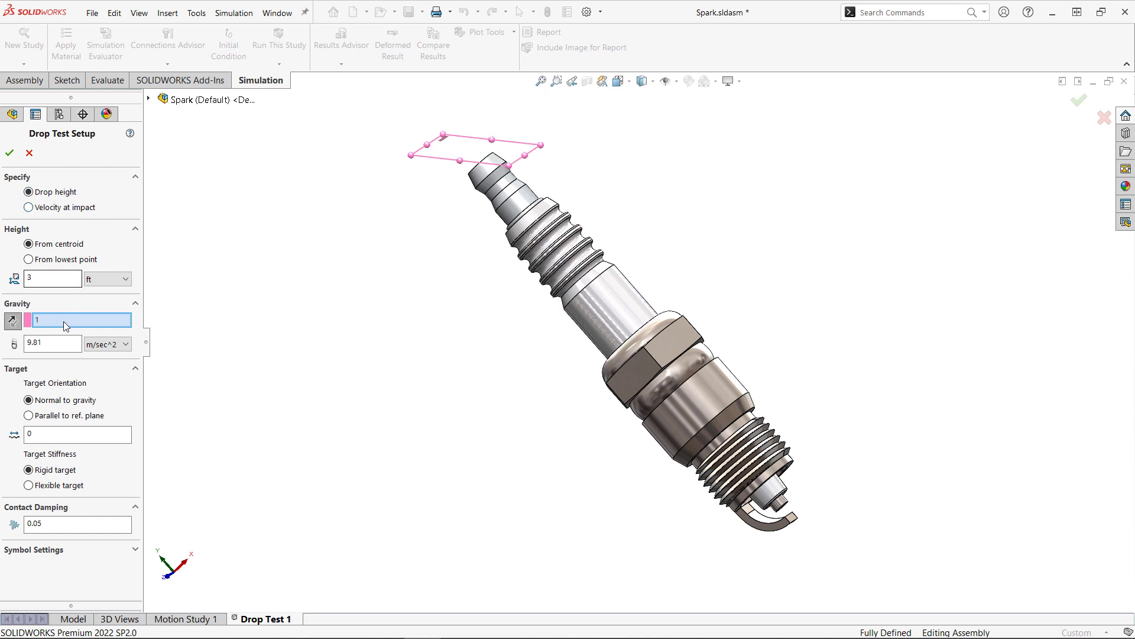
{"action": "mouse_move", "coordinate": [62, 344]}
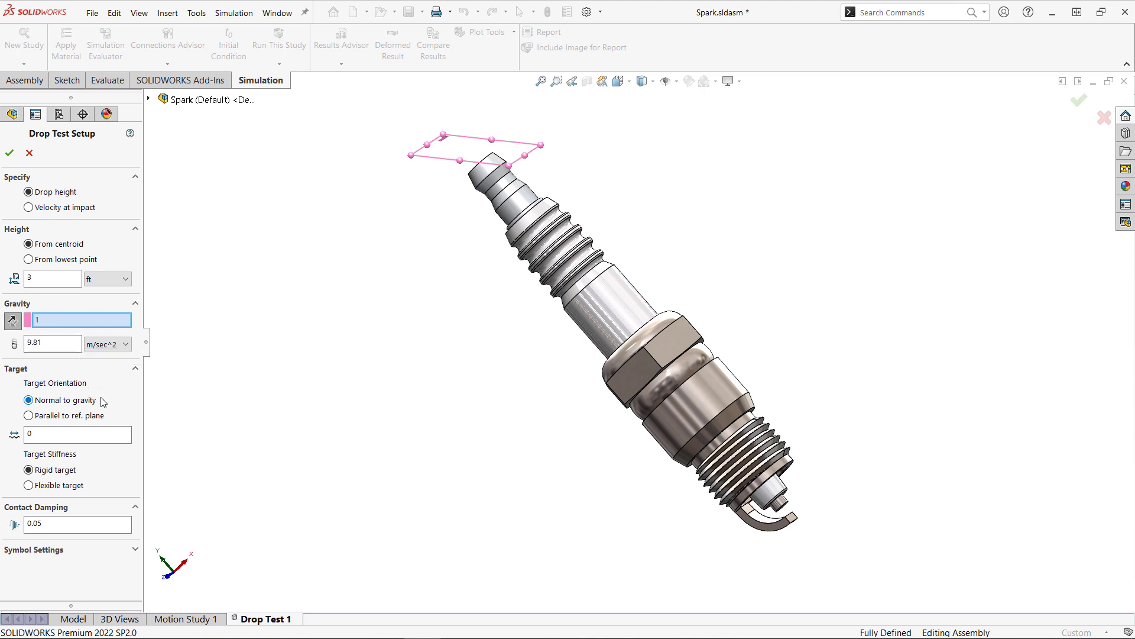
{"action": "mouse_move", "coordinate": [107, 420]}
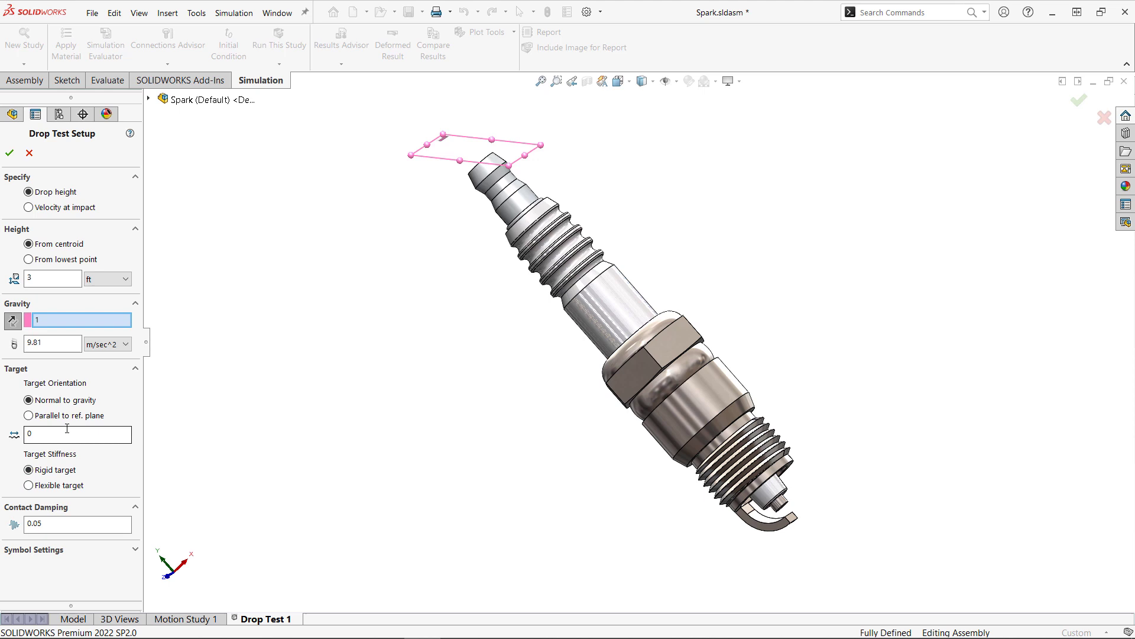
{"action": "mouse_move", "coordinate": [41, 290]}
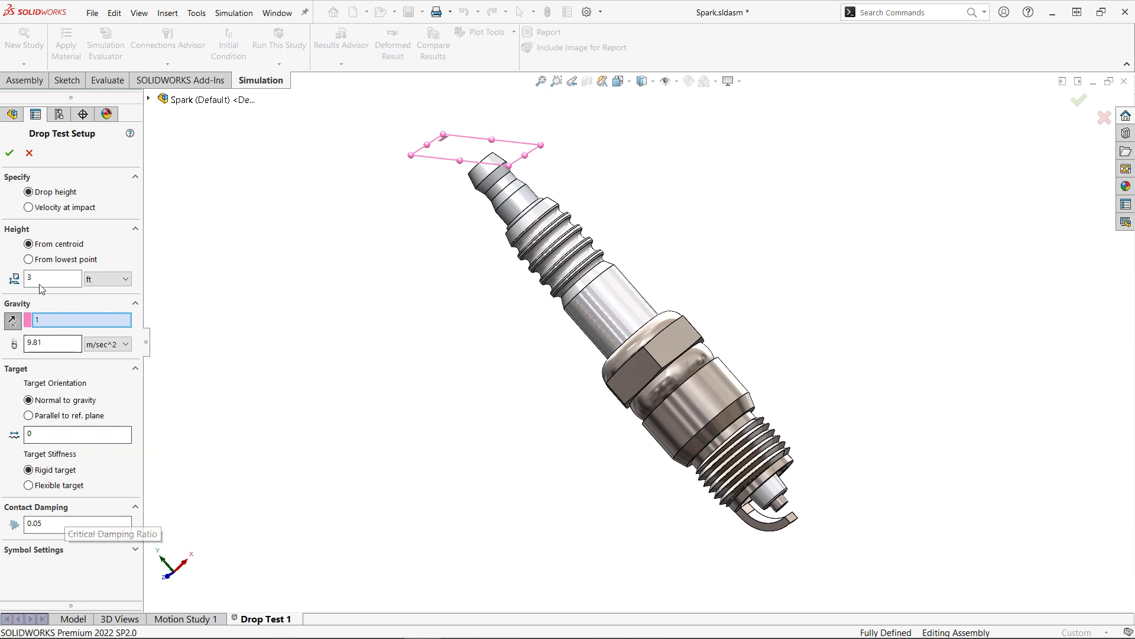
{"action": "left_click", "coordinate": [9, 153]}
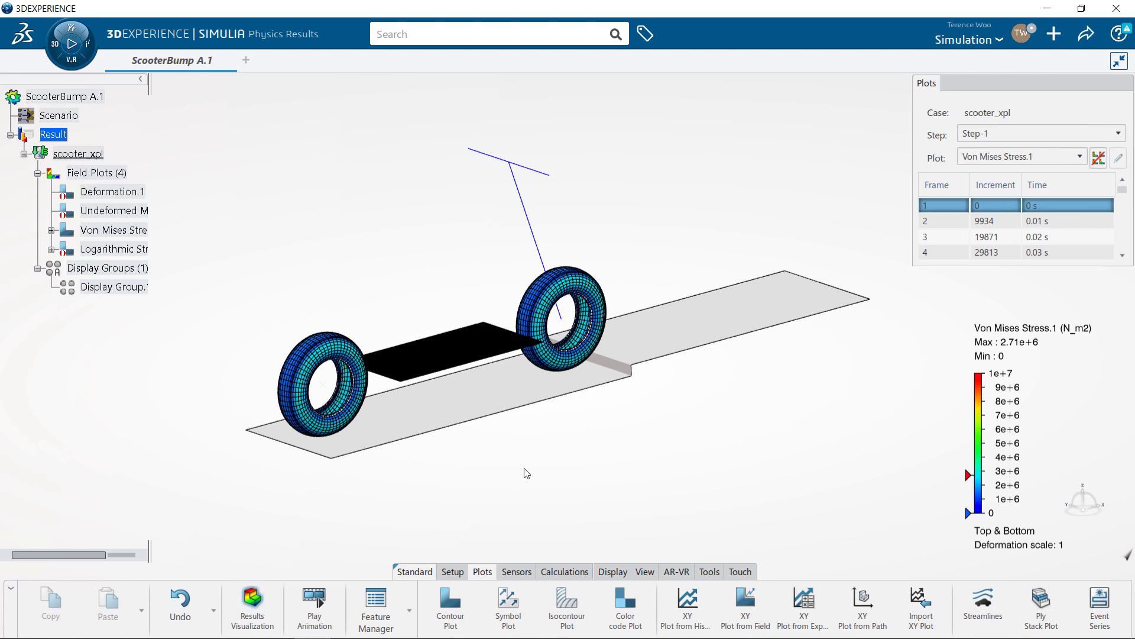
- Play the ScooterBump von Mises stress animation through to frame 25 (0.24 s)
{"action": "left_click", "coordinate": [310, 607]}
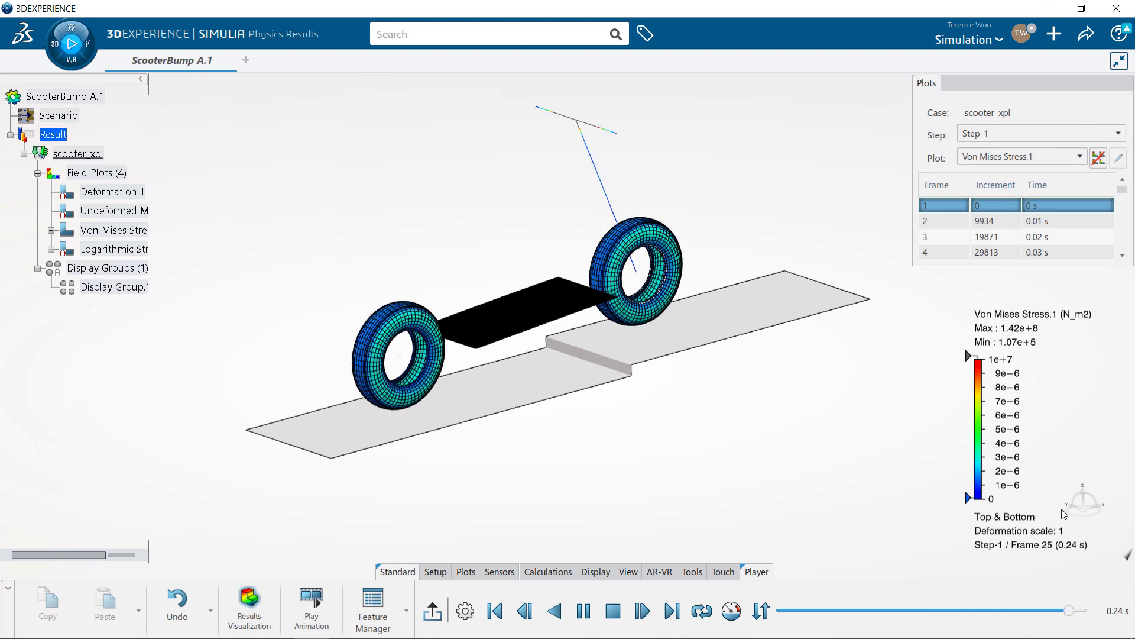
- View the scooter side-on and stop the animation, resetting to frame 1 (0 s)
{"action": "left_click", "coordinate": [554, 611]}
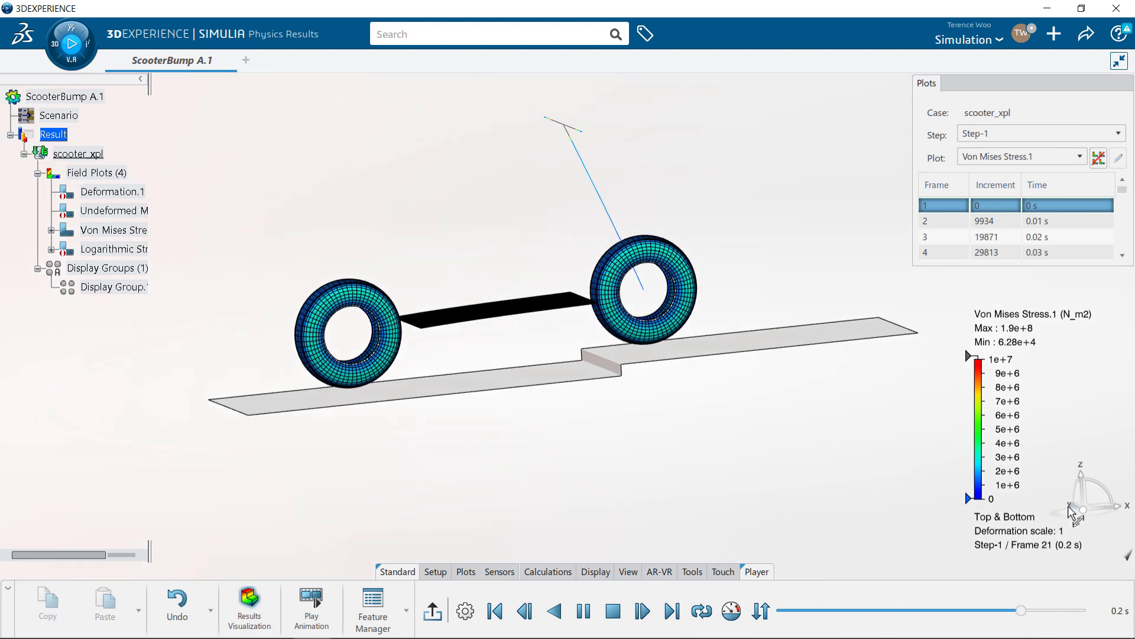
{"action": "left_click", "coordinate": [555, 611]}
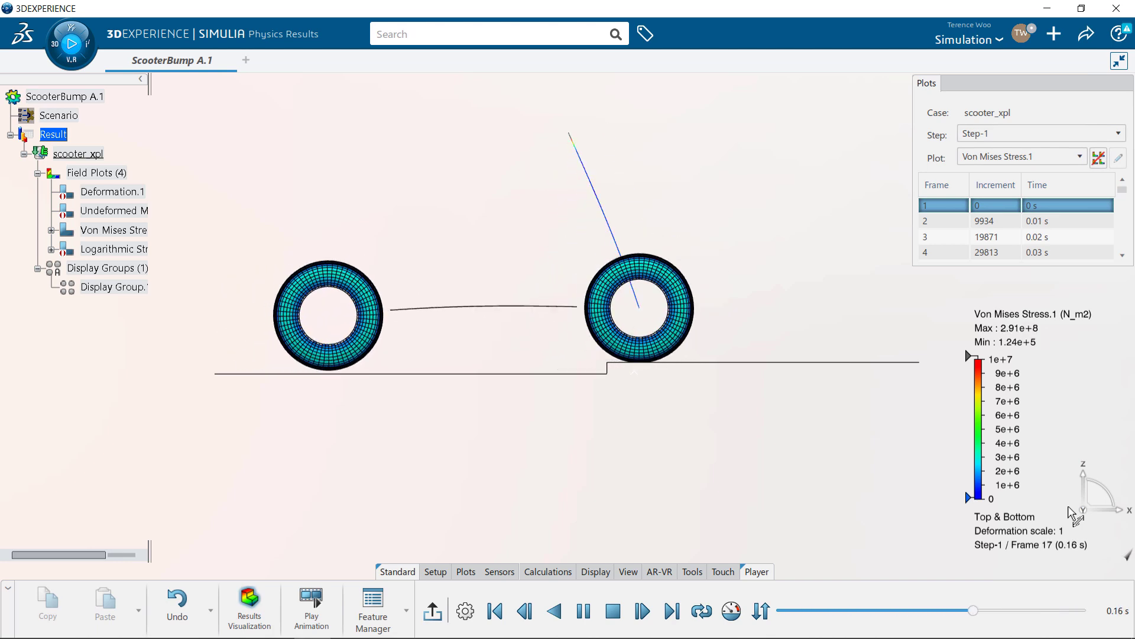
{"action": "left_click", "coordinate": [553, 611]}
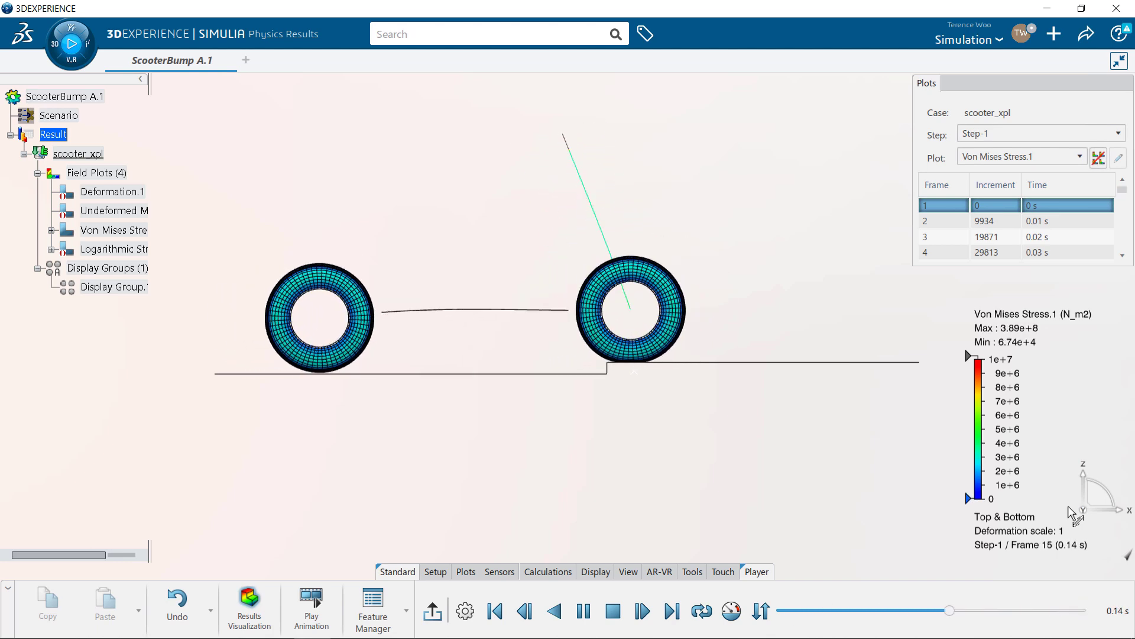
{"action": "left_click", "coordinate": [554, 611]}
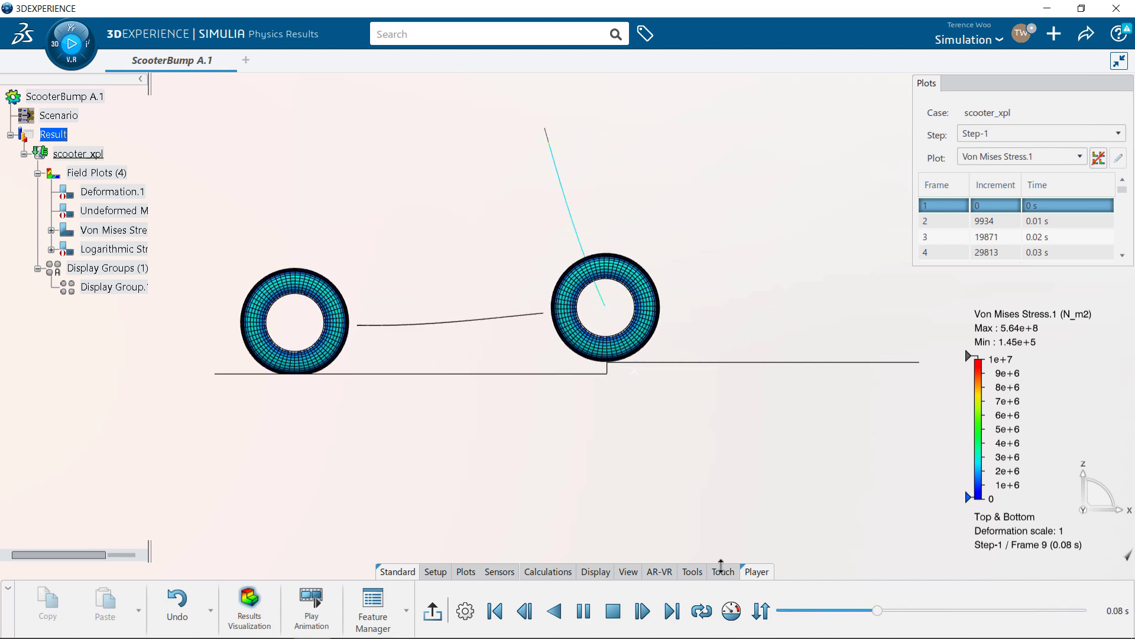
{"action": "left_click", "coordinate": [611, 611]}
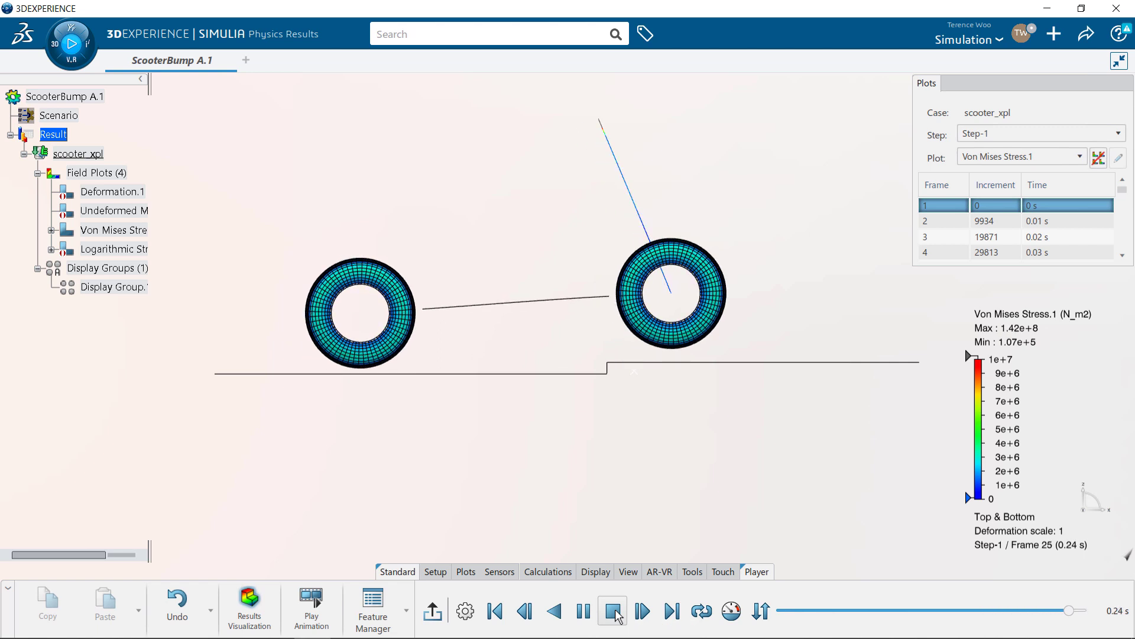
{"action": "left_click", "coordinate": [611, 610]}
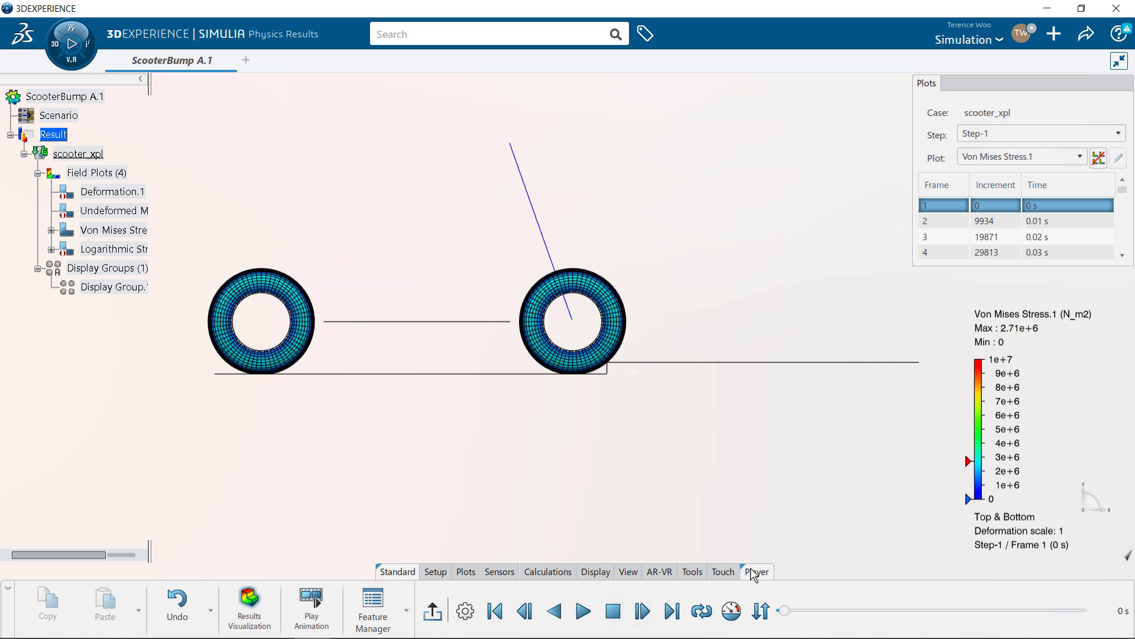
{"action": "mouse_move", "coordinate": [838, 556]}
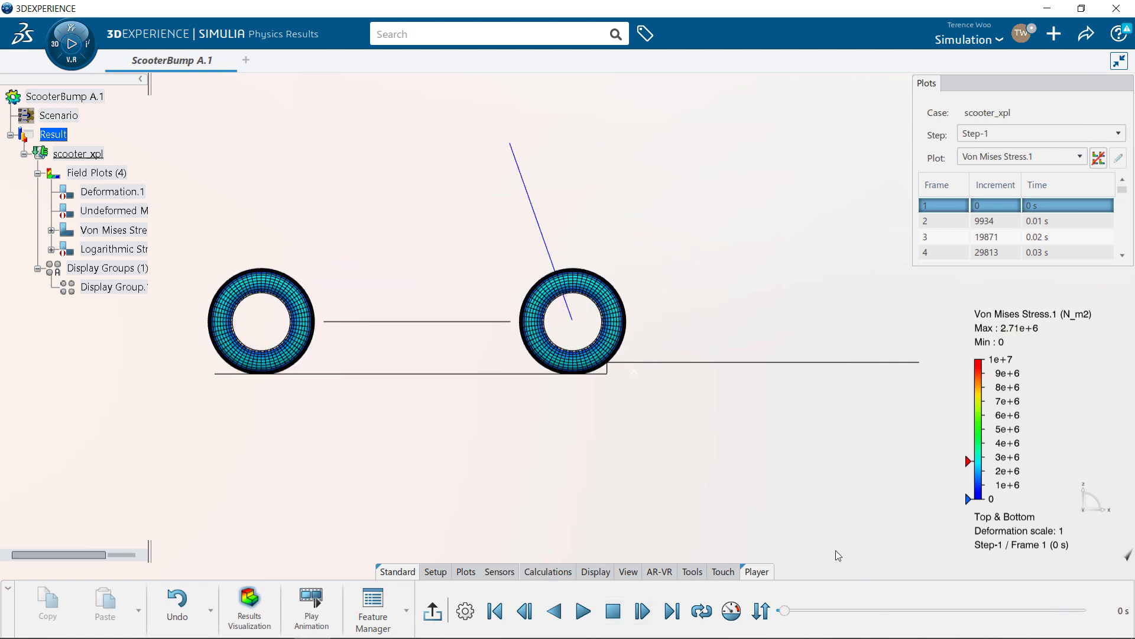